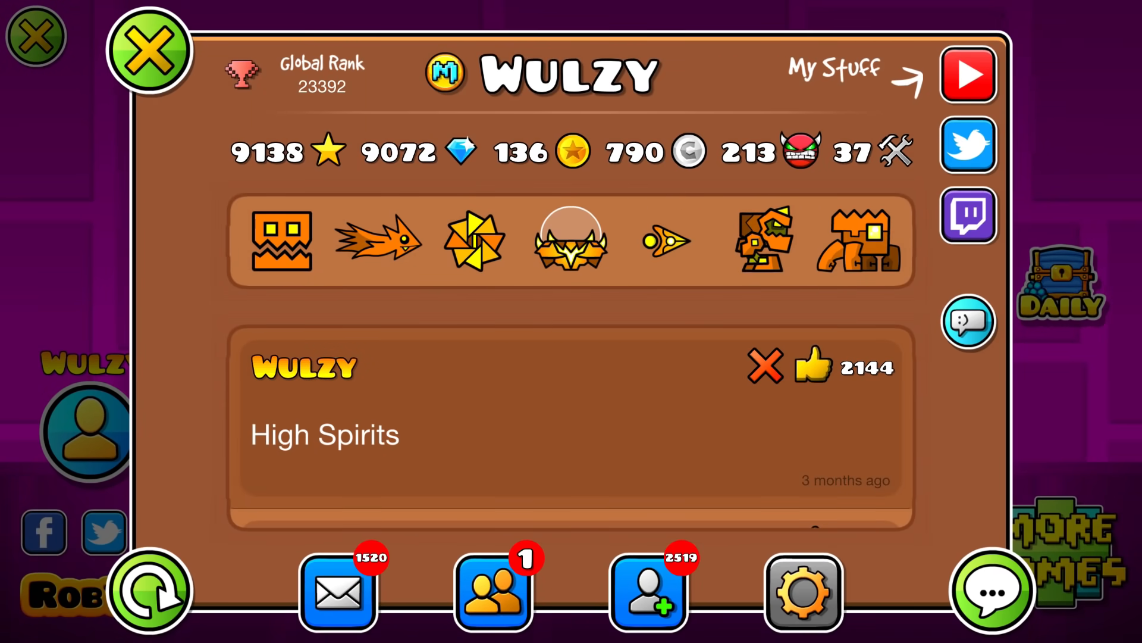
- Close the Geometry Dash player profile with the green X to reach the main menu
left_click(150, 49)
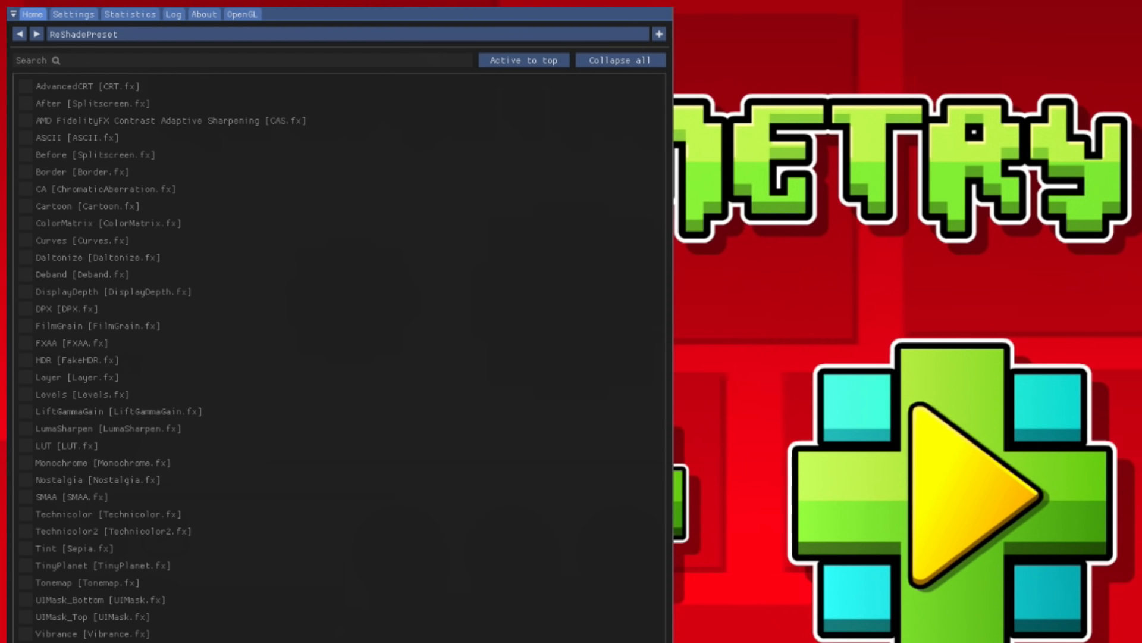
mouse_move(411, 551)
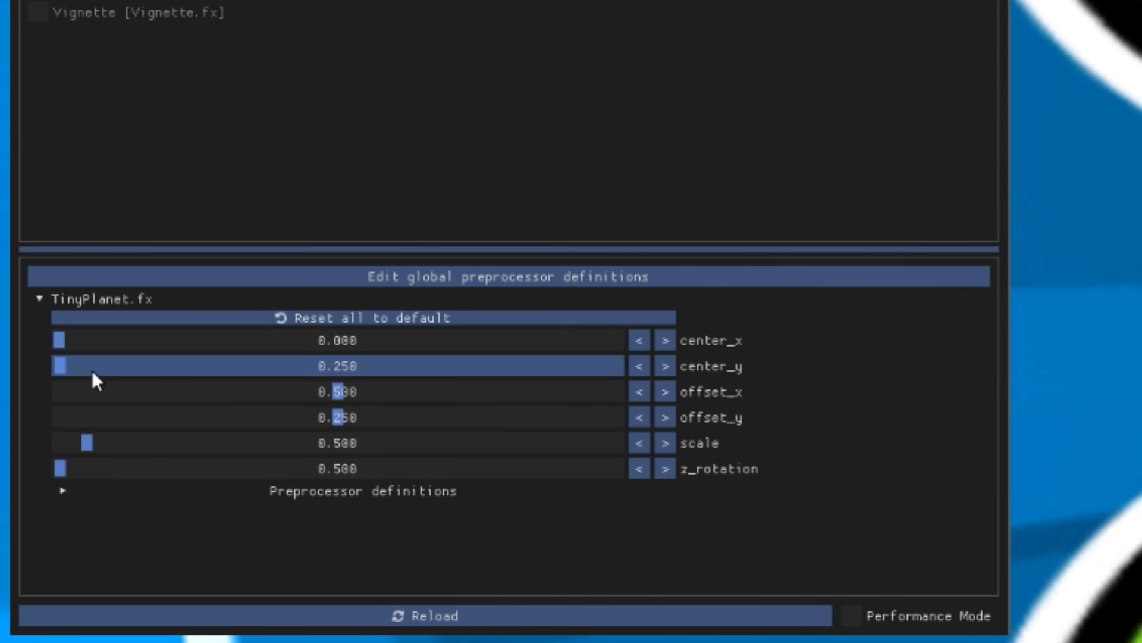
- Adjust a TinyPlanet slider in ReShade's effect settings panel
left_click(362, 317)
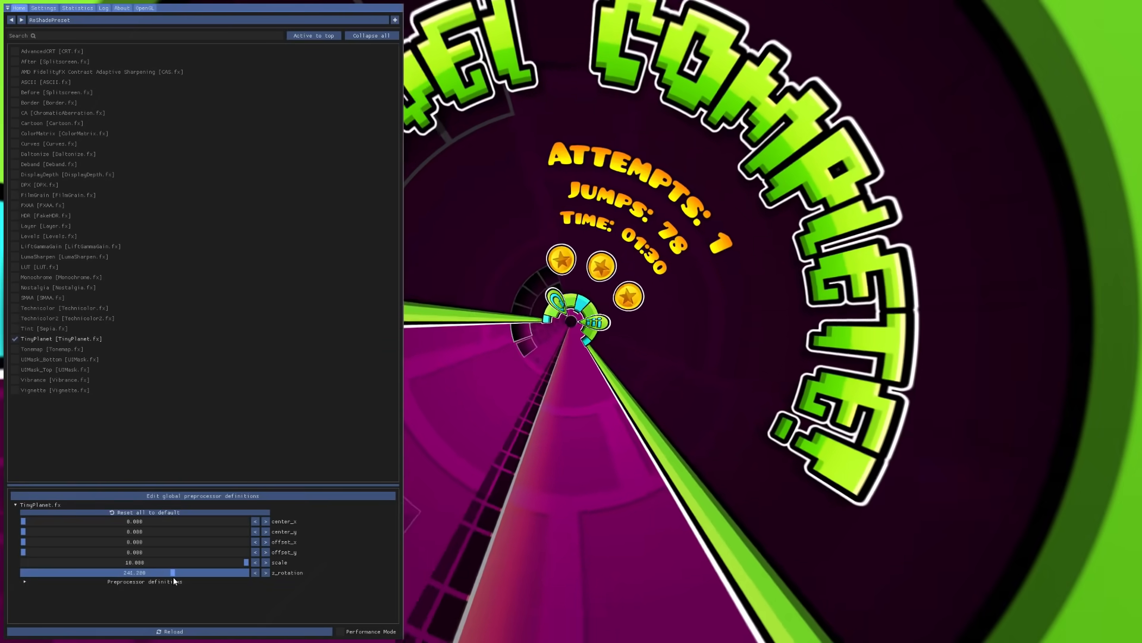
- Drag the TinyPlanet z_rotation slider to about 270 so the view stands upright
left_click_drag(171, 572, 191, 572)
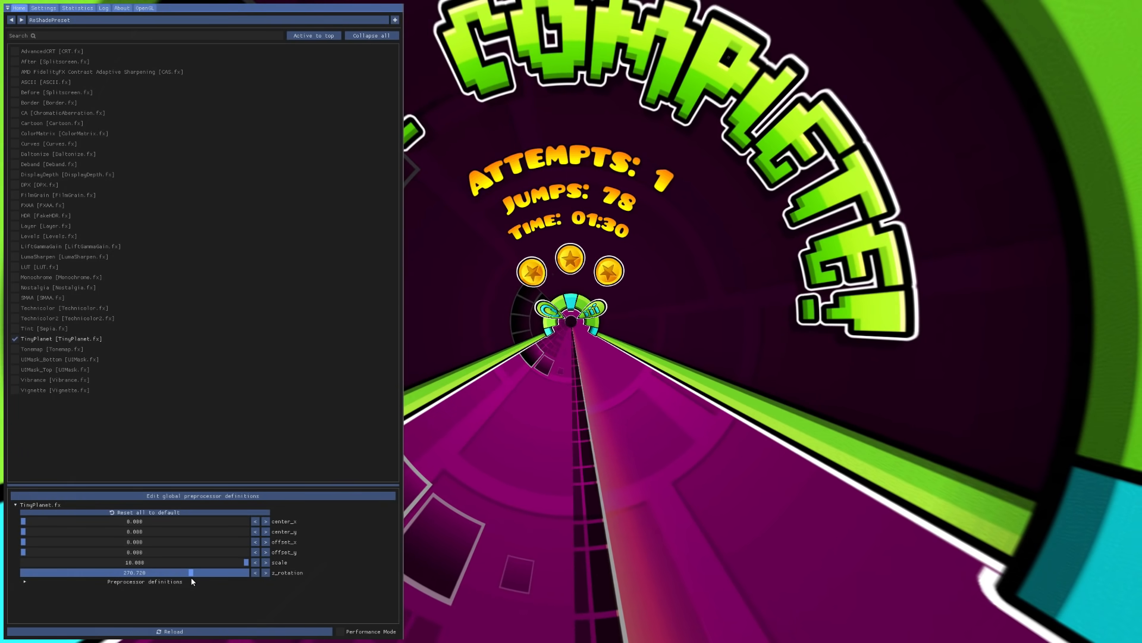